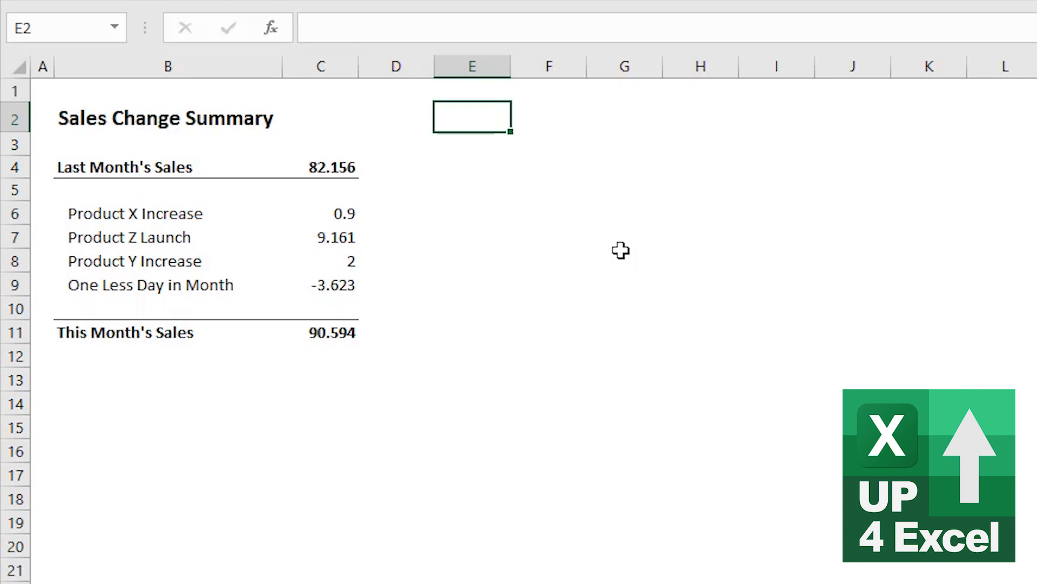
Step: Reduce the C4:C11 sales figures to zero decimals so they read 82, 9, -4, 91
left_click(321, 166)
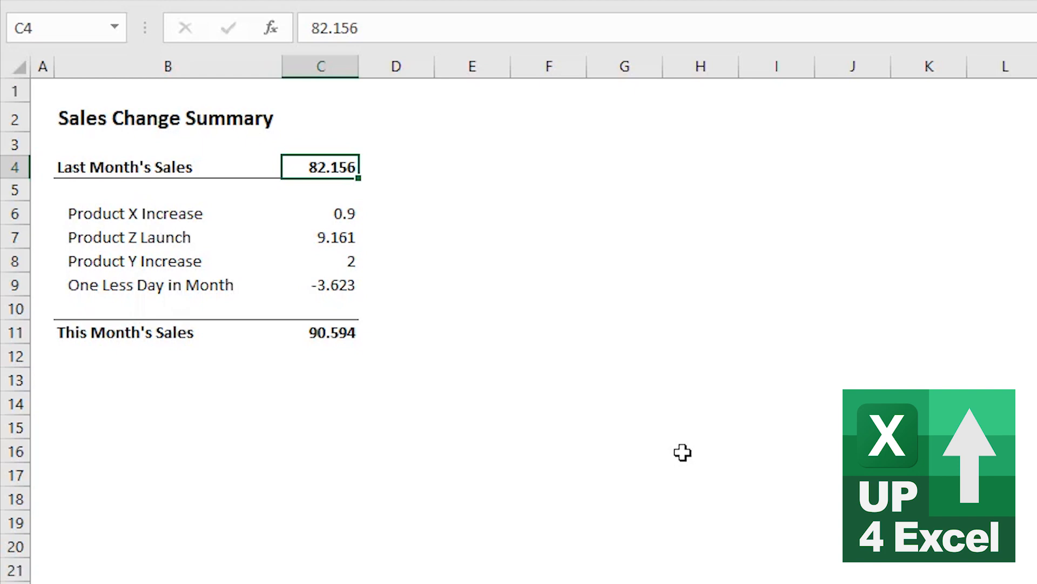
mouse_move(362, 187)
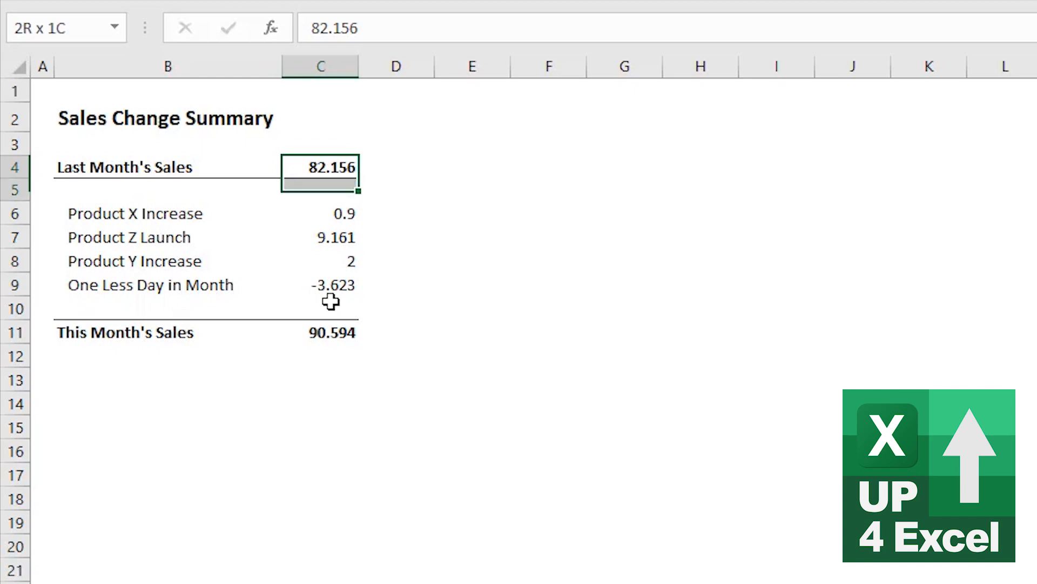
left_click_drag(321, 175, 321, 332)
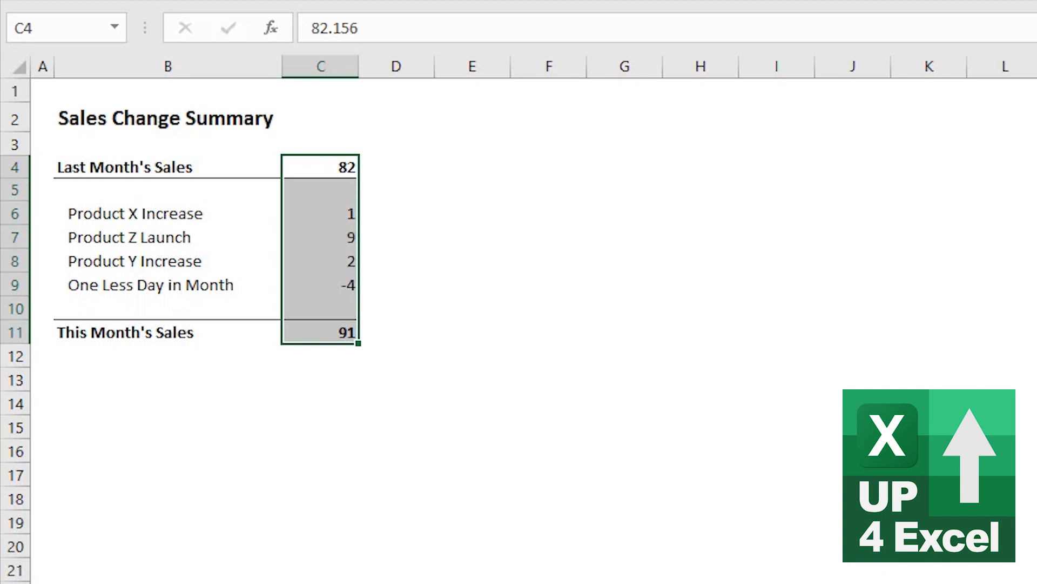
left_click(320, 166)
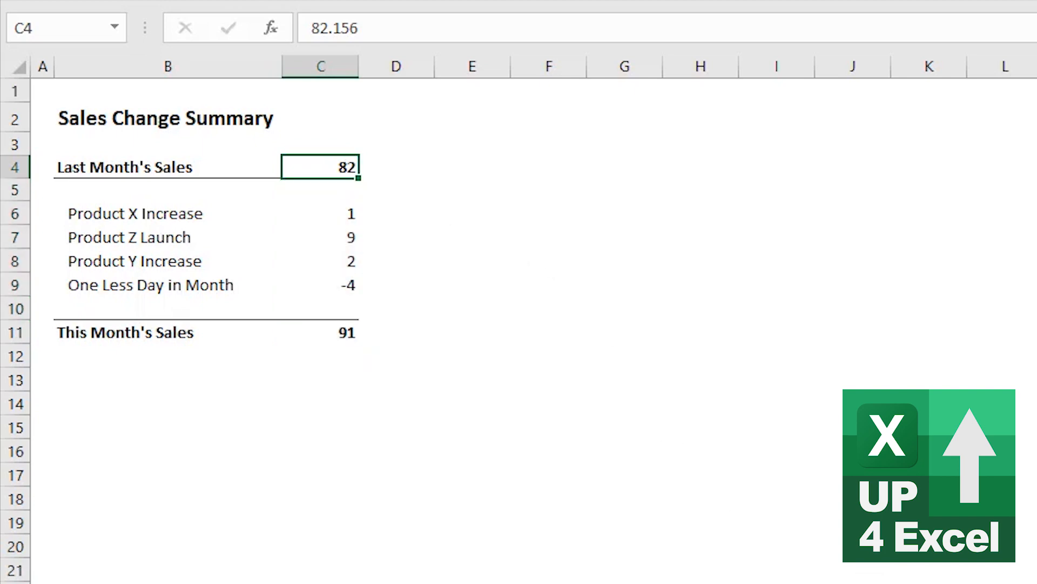
mouse_move(370, 210)
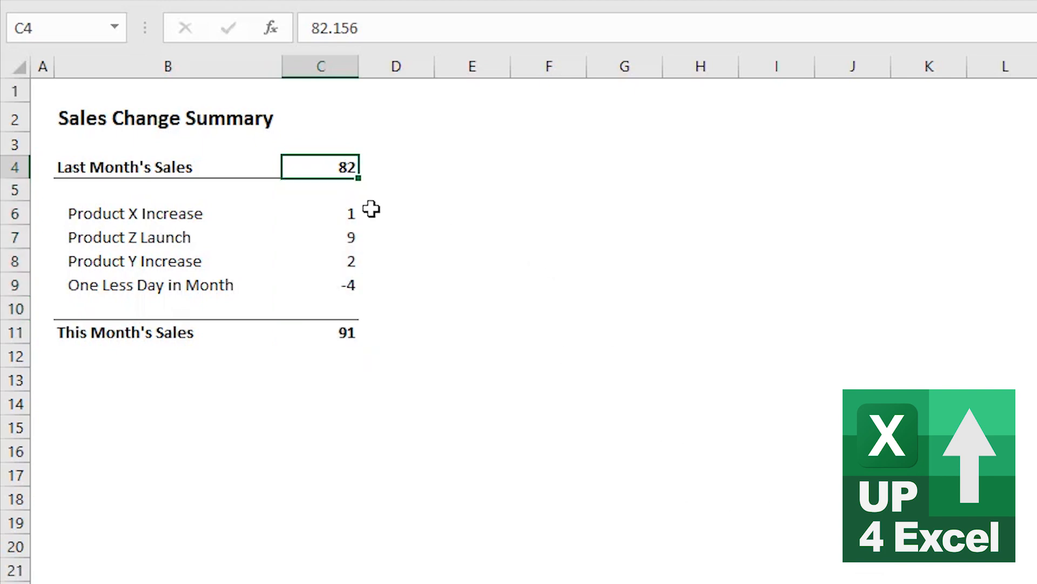
left_click(321, 237)
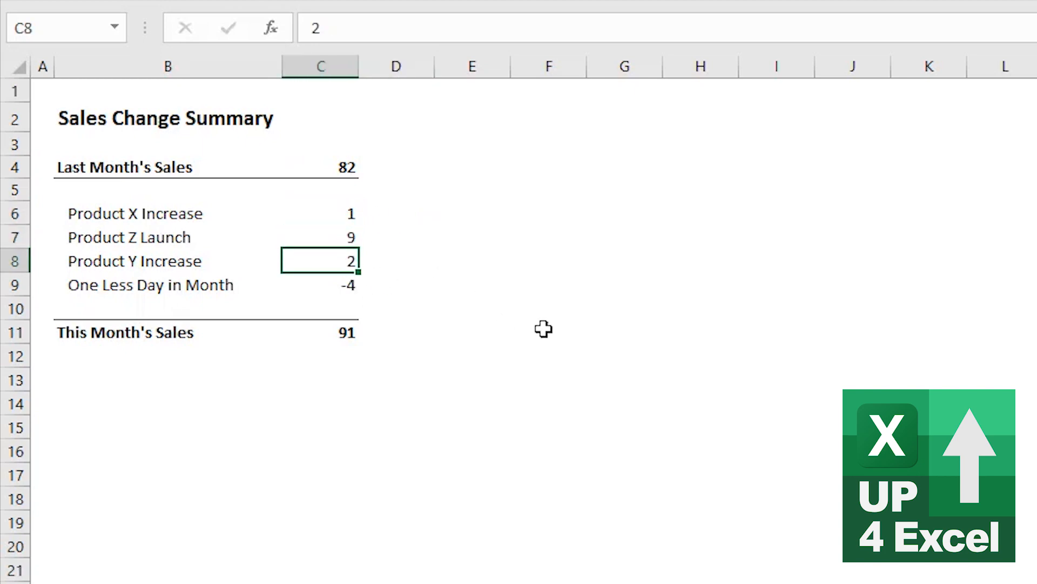
left_click(321, 285)
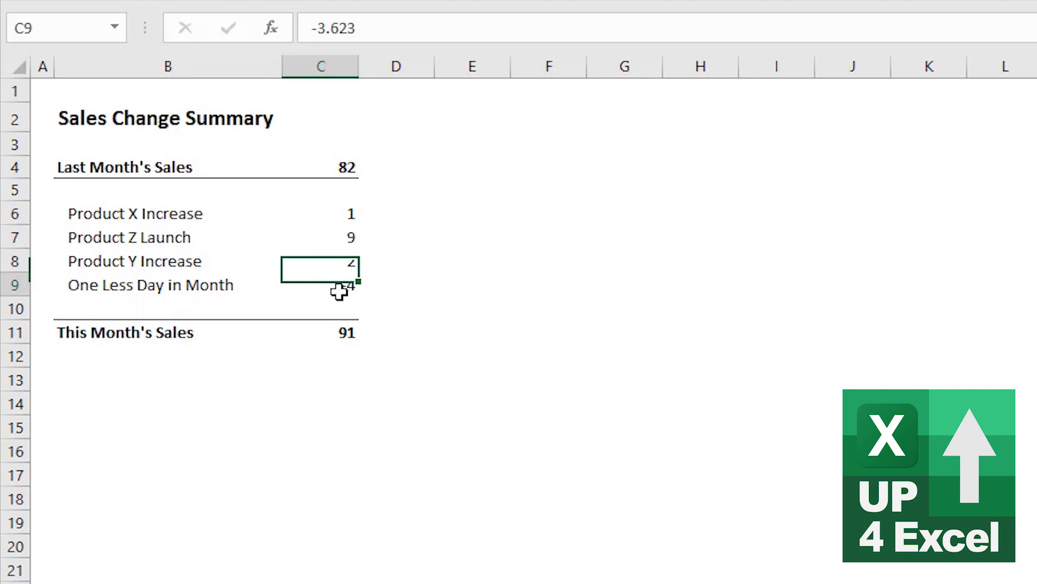
left_click(321, 284)
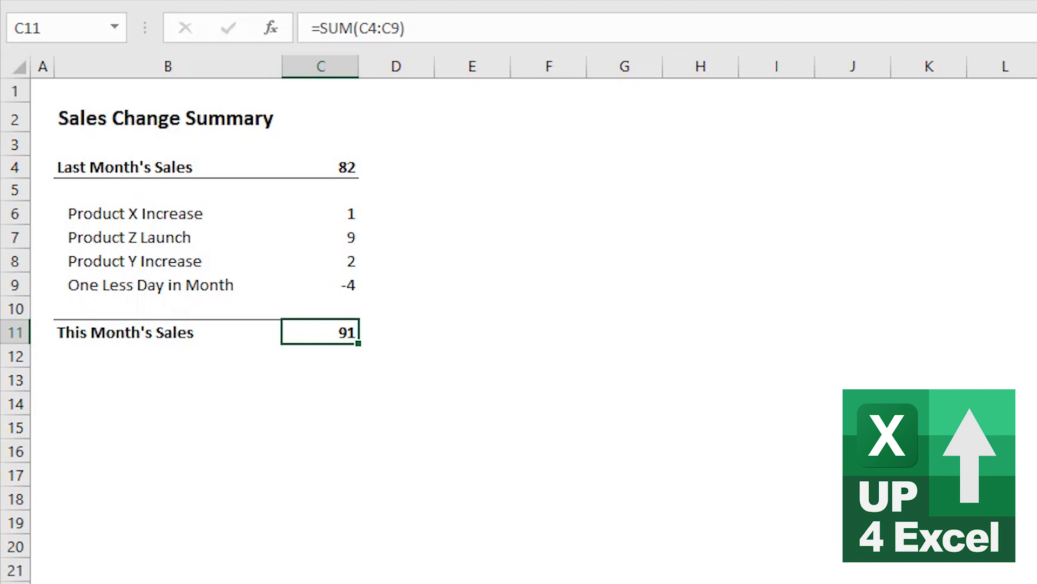
mouse_move(461, 247)
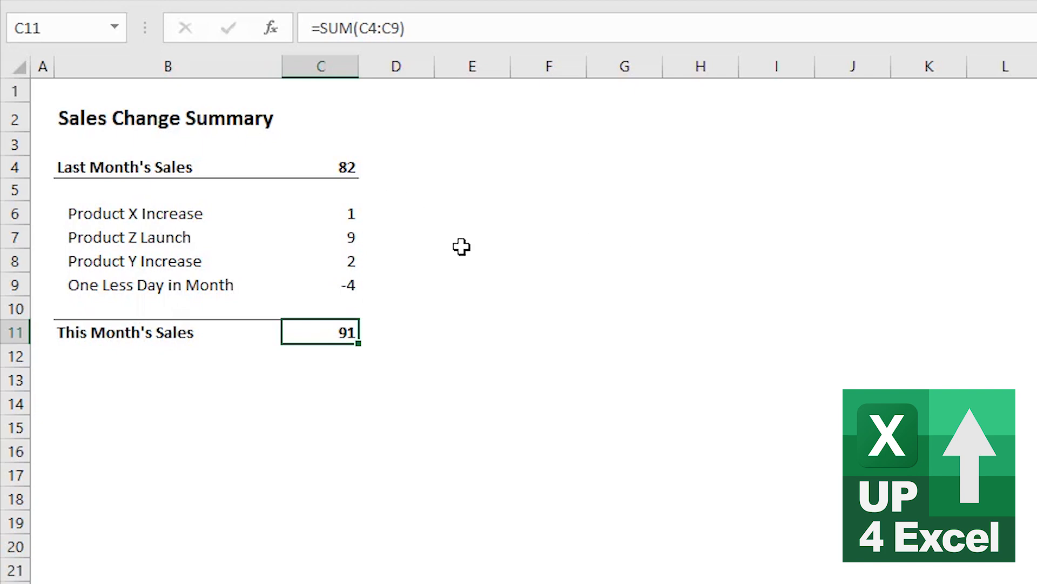
mouse_move(382, 303)
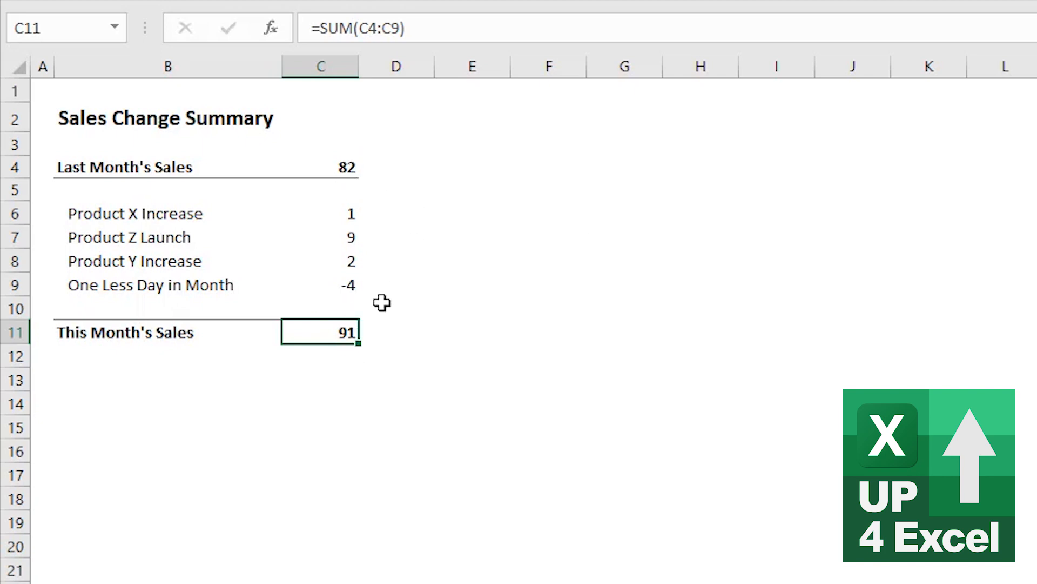
mouse_move(344, 220)
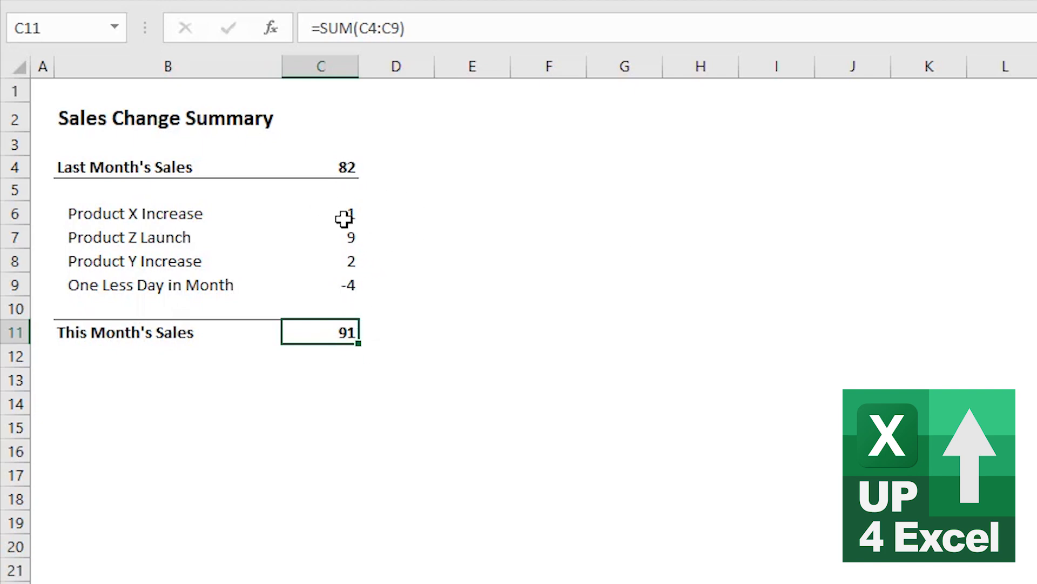
left_click(321, 212)
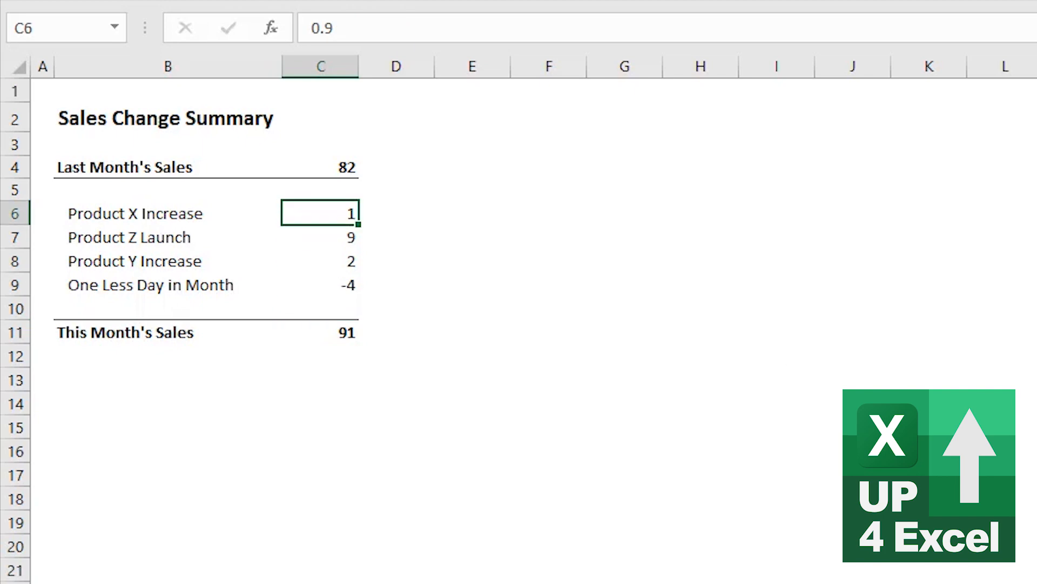
mouse_move(379, 16)
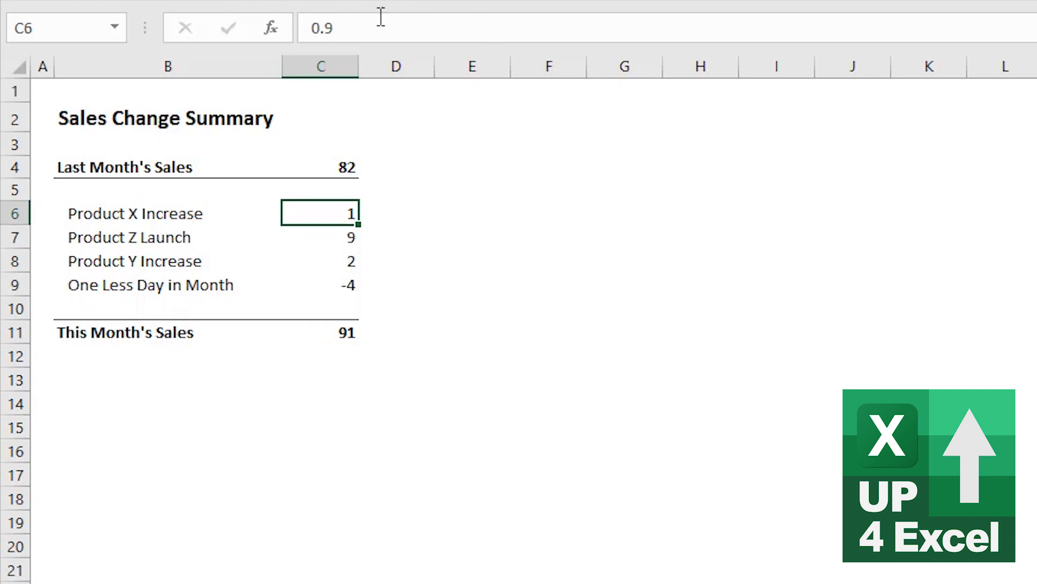
type("0.9")
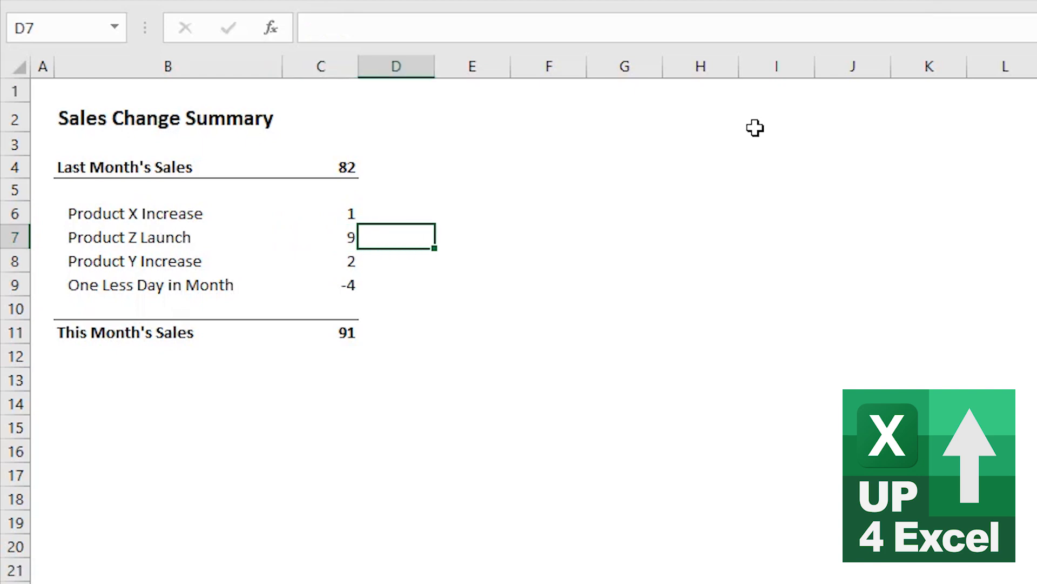
Step: Enter =ROUND(C6,0) in D6 so Product X Increase shows as 1
type("=")
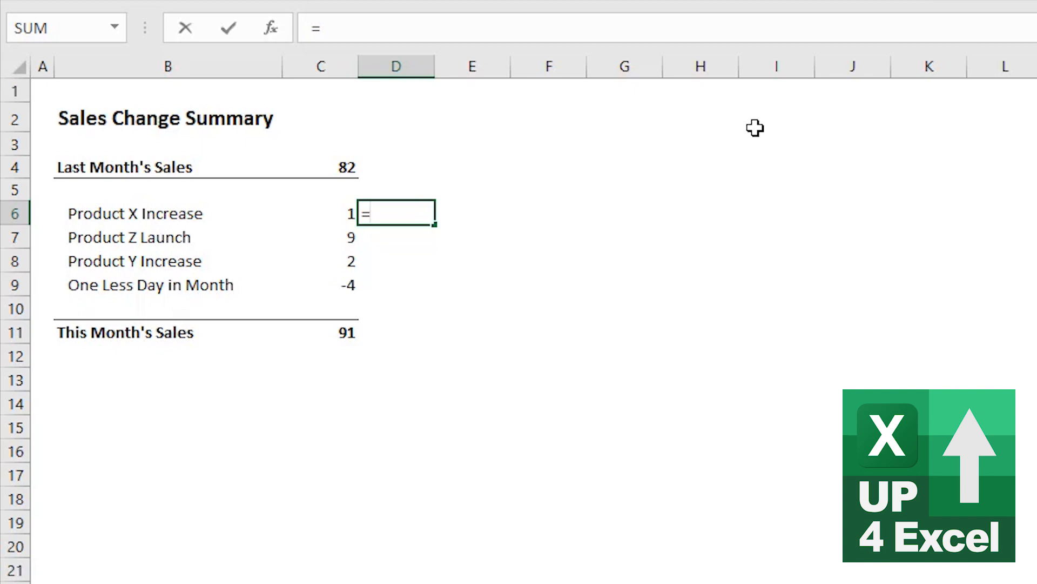
type("round")
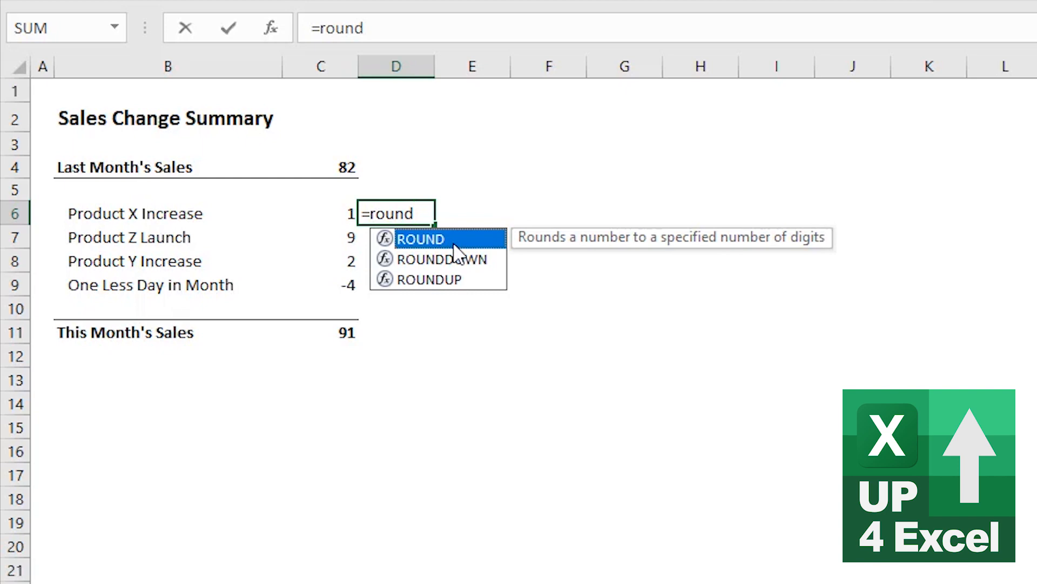
mouse_move(455, 244)
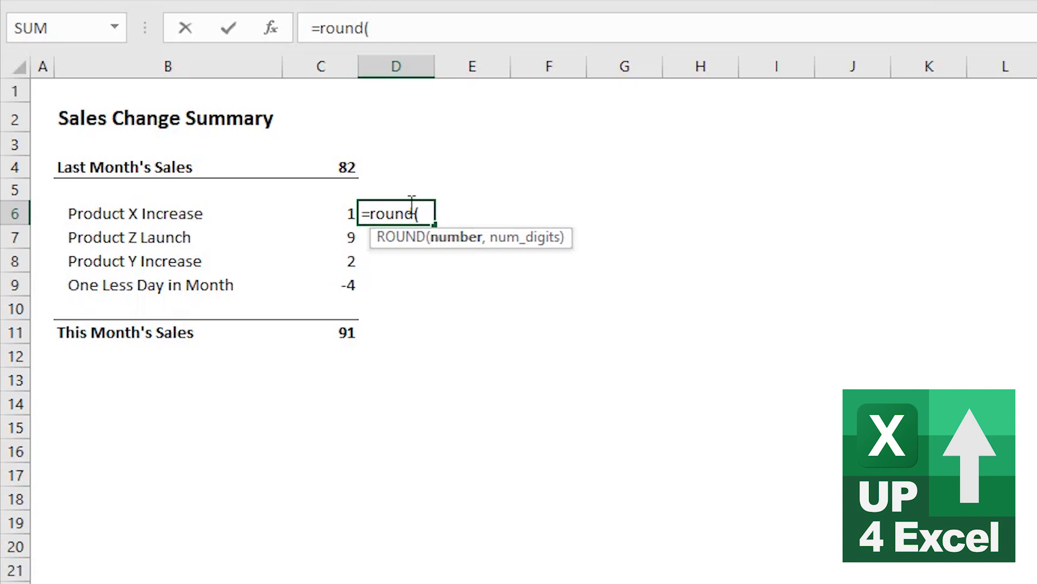
left_click(320, 213)
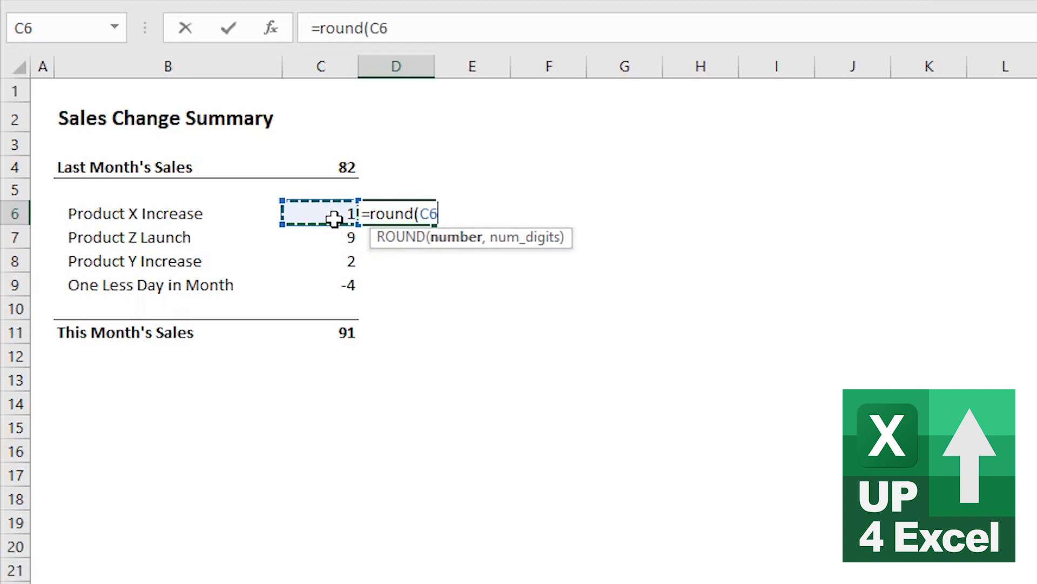
mouse_move(831, 369)
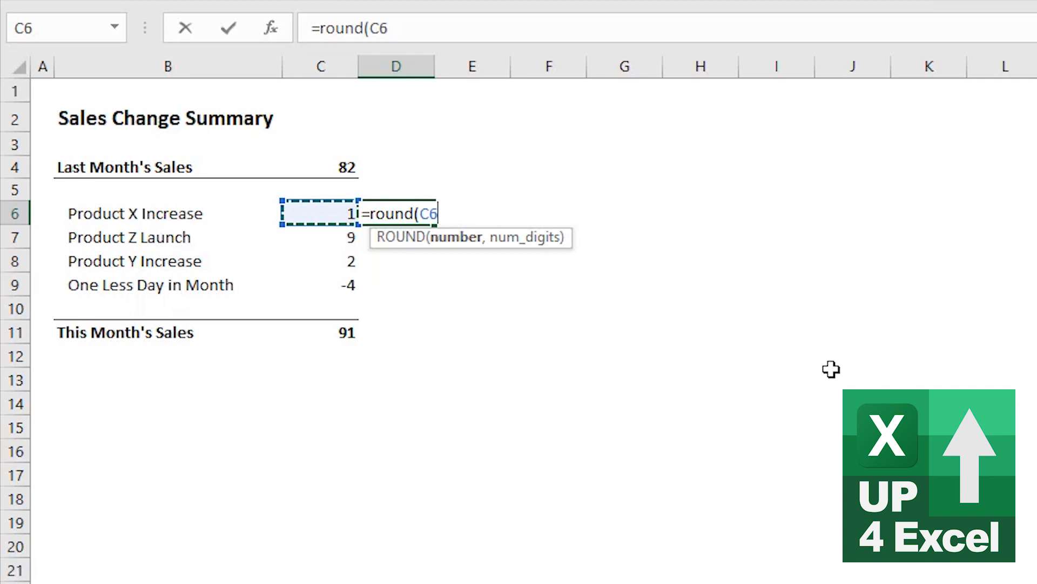
type(",")
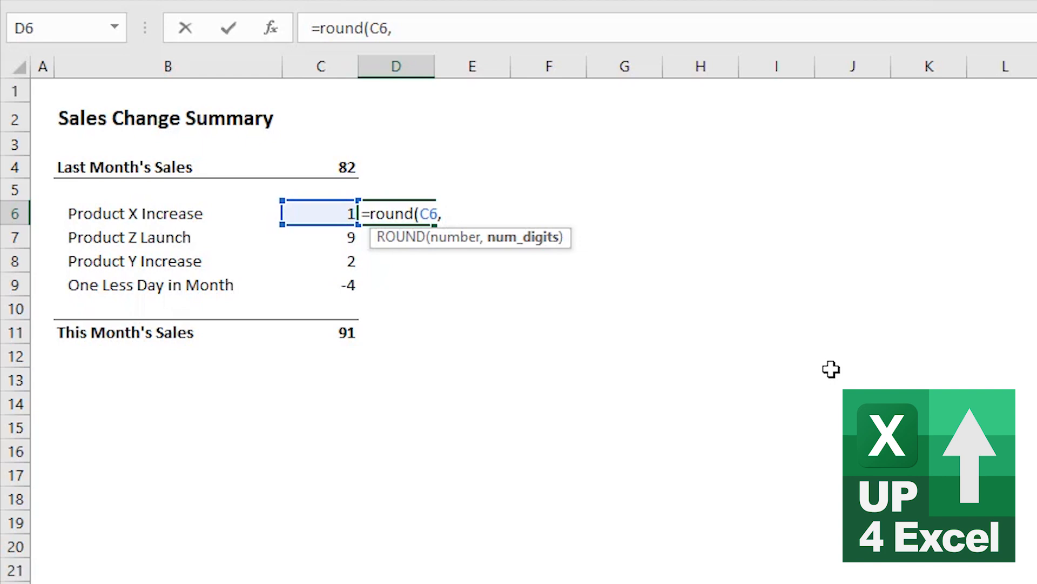
type("0")
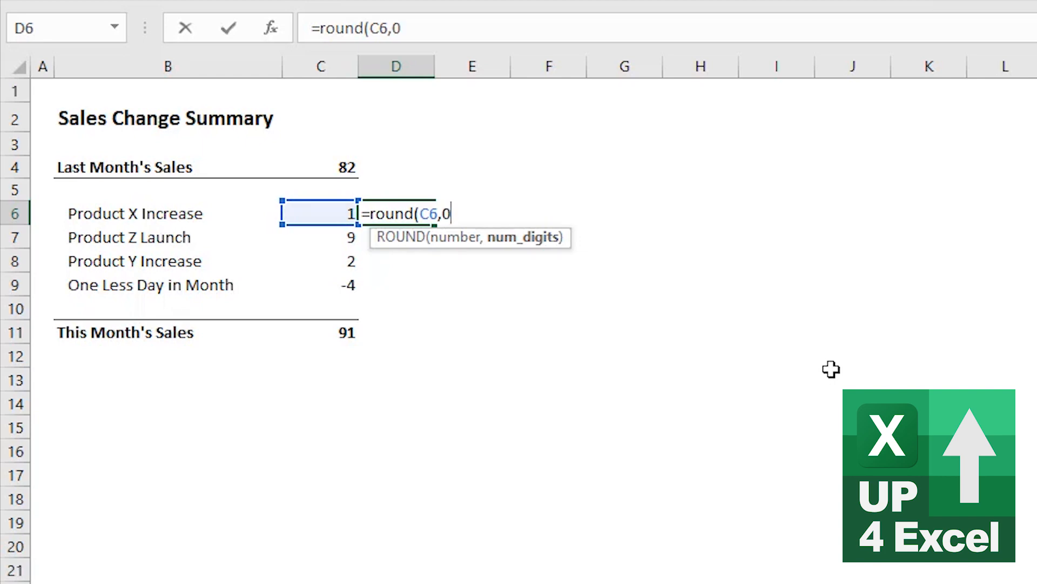
type(")")
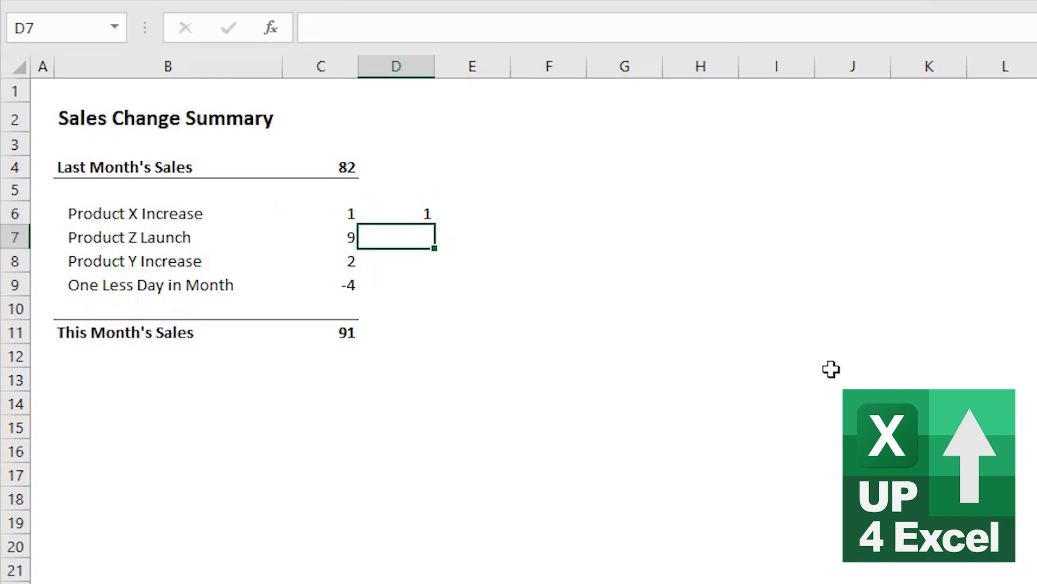
left_click(395, 213)
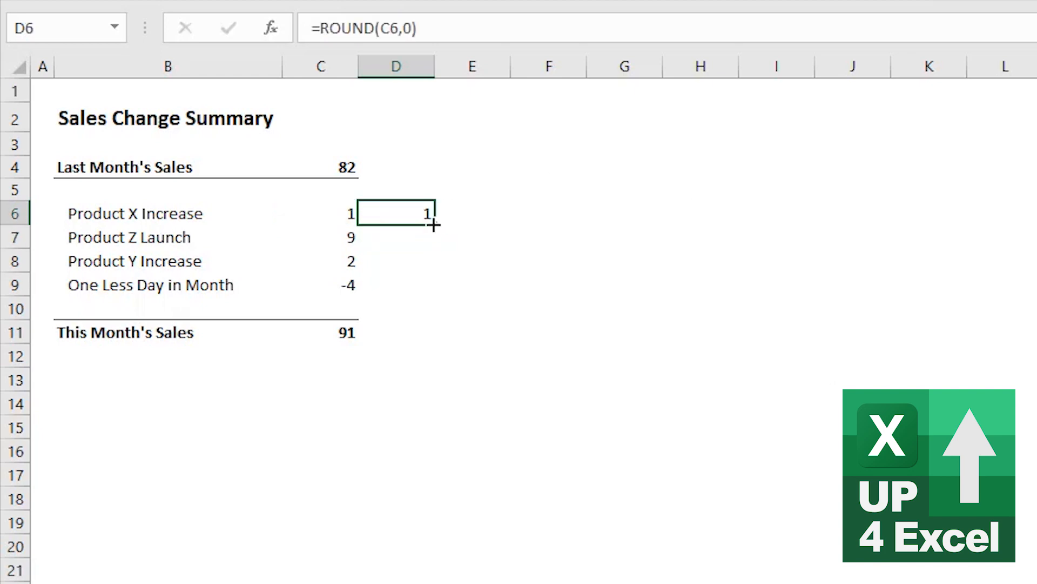
Step: Fill the ROUND formula through D9, add =ROUND(C4,0) in D4 and =SUM(D4:D9) in D11, totalling 90
left_click_drag(427, 213, 427, 285)
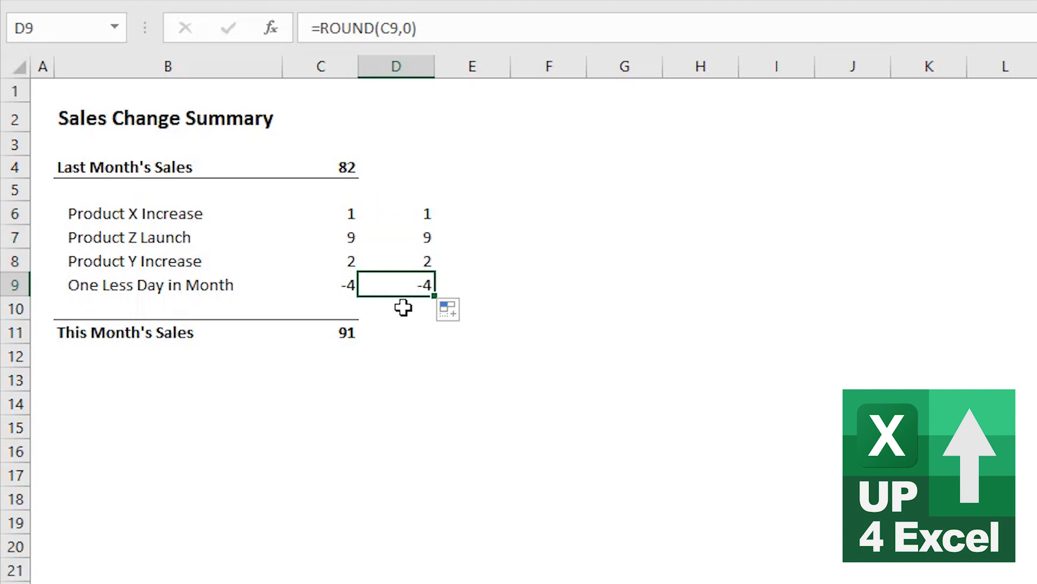
mouse_move(384, 290)
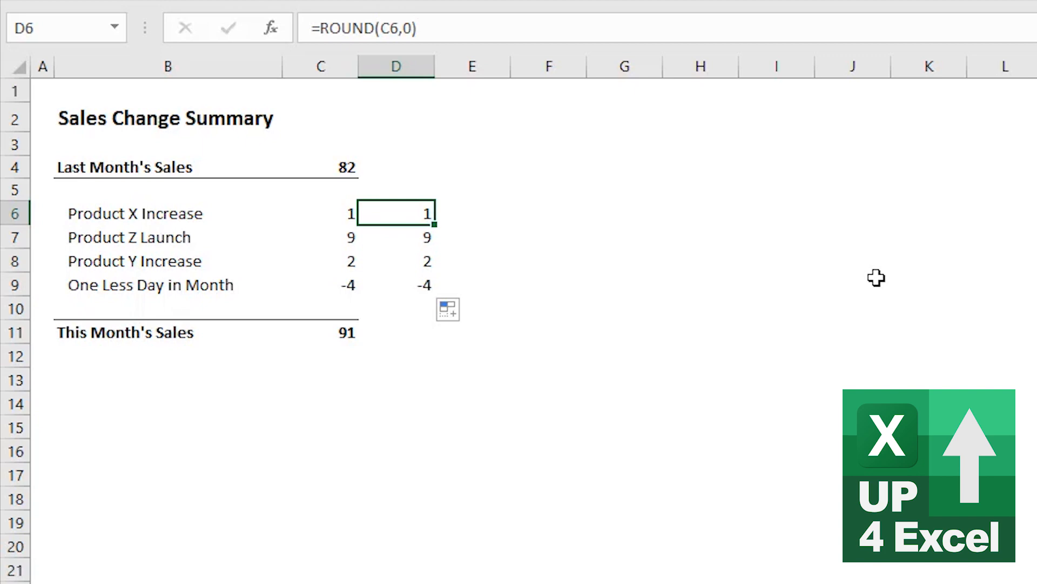
left_click(396, 167)
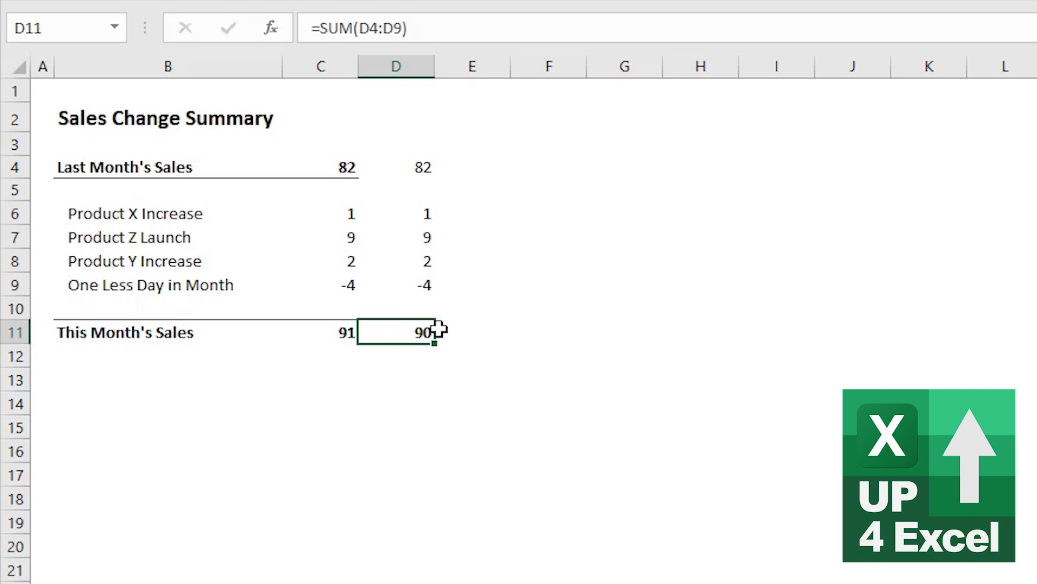
left_click(395, 167)
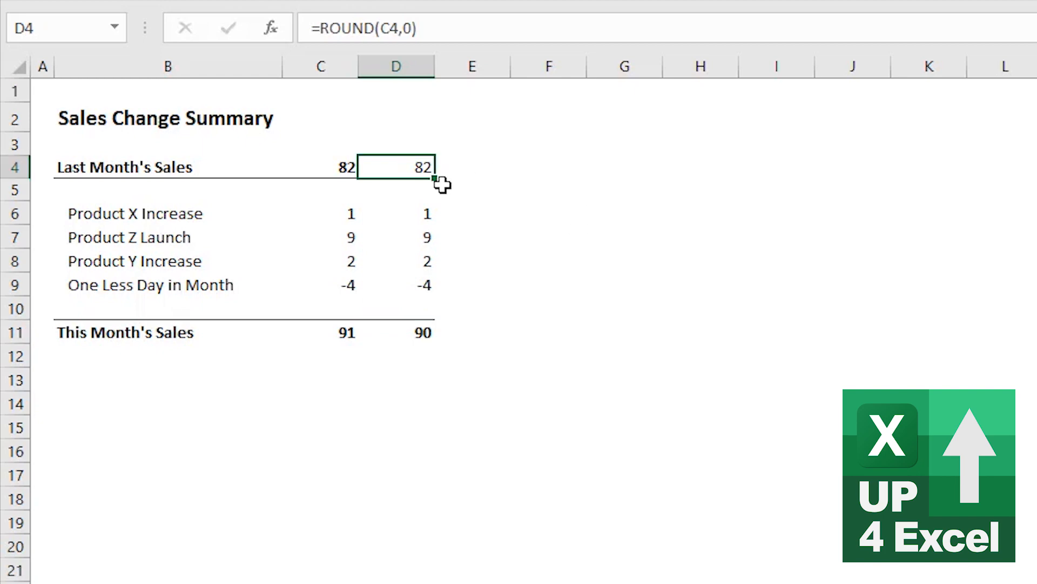
left_click(395, 331)
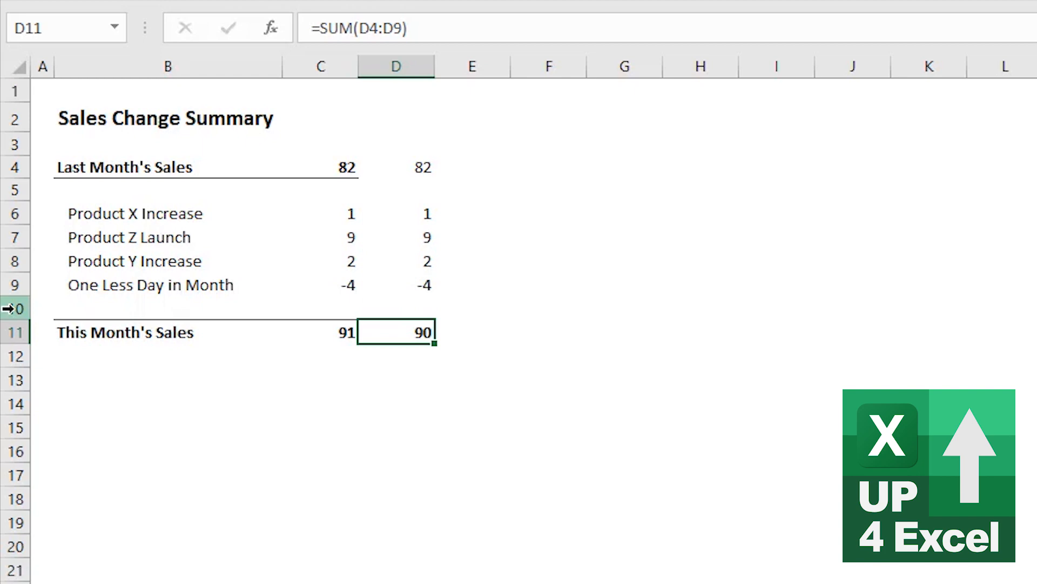
Step: Insert a new row 10 labelled Roundings and begin its D10 formula with =C12
left_click(16, 308)
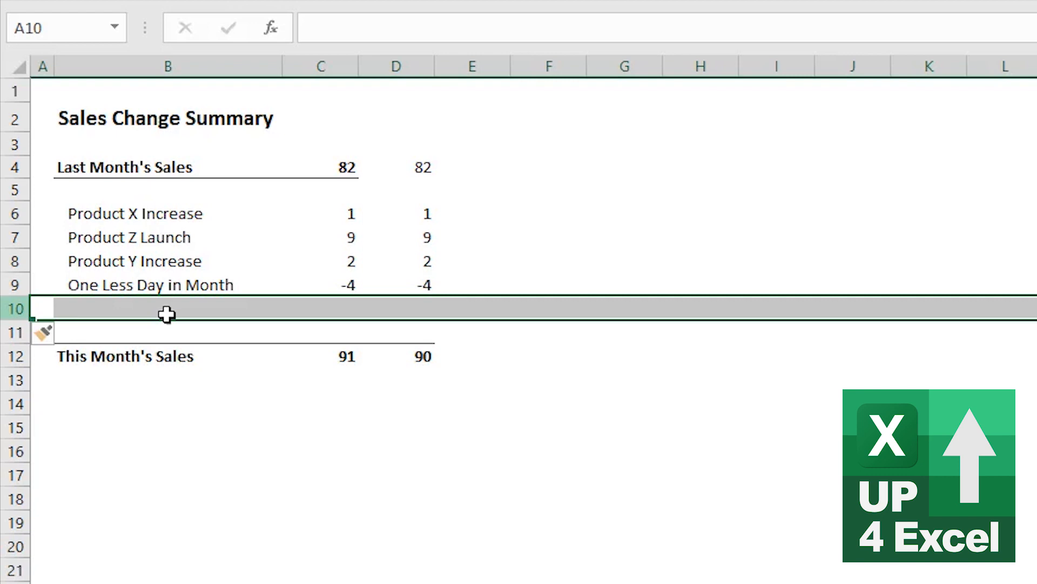
left_click(168, 308)
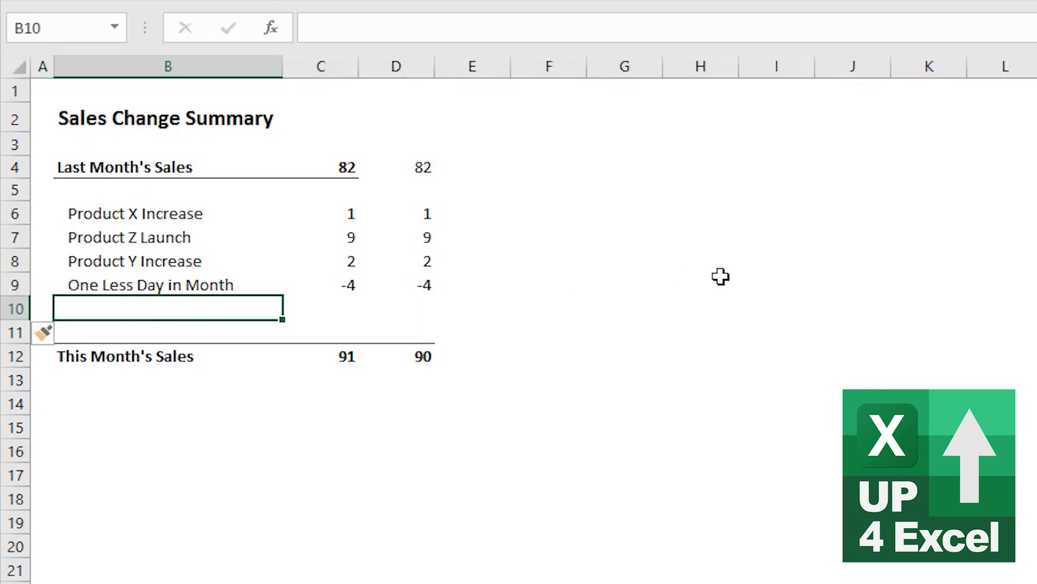
type("Rop")
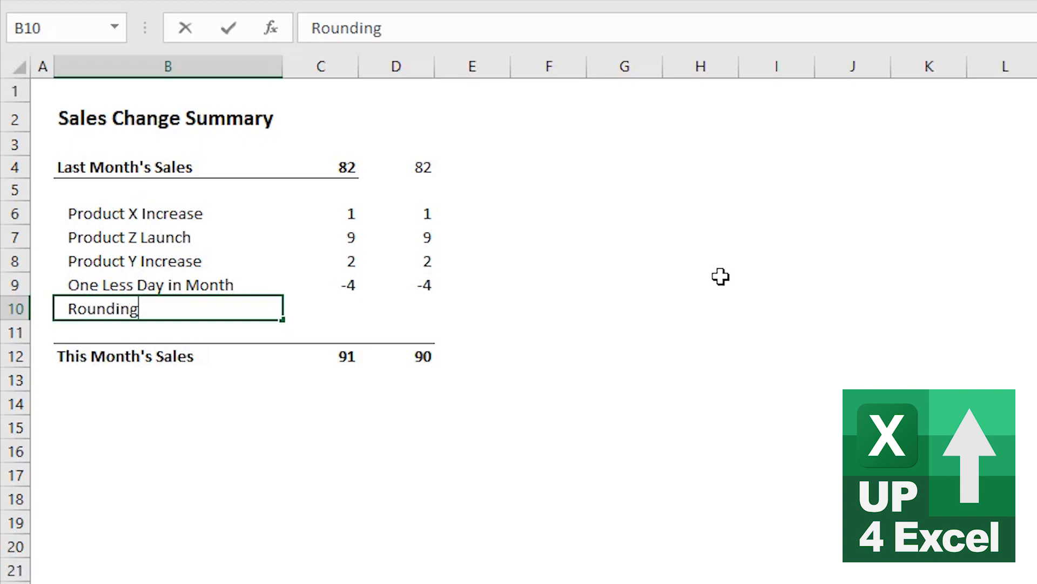
key("Enter")
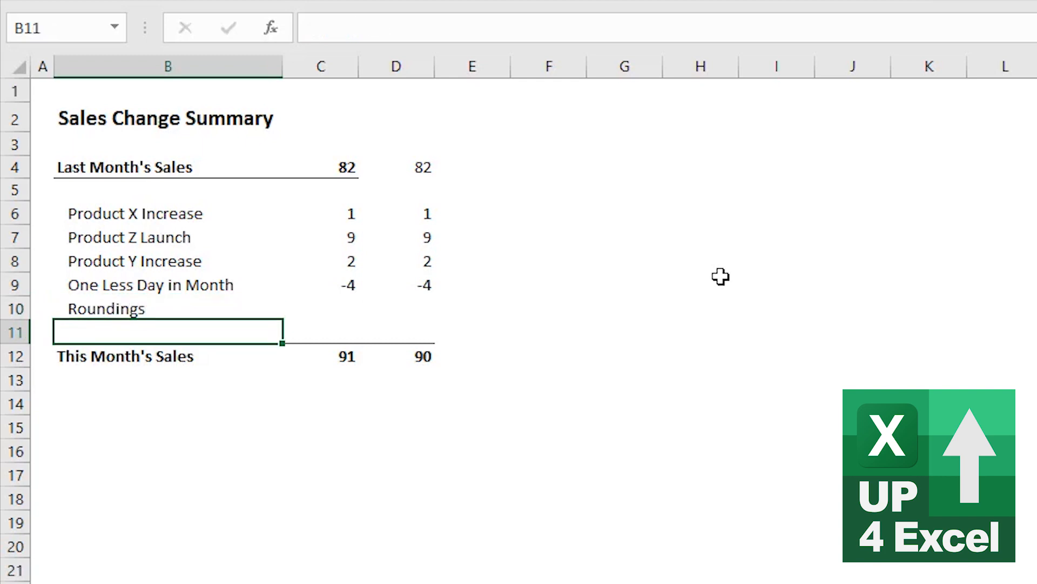
left_click(395, 308)
type("=C12")
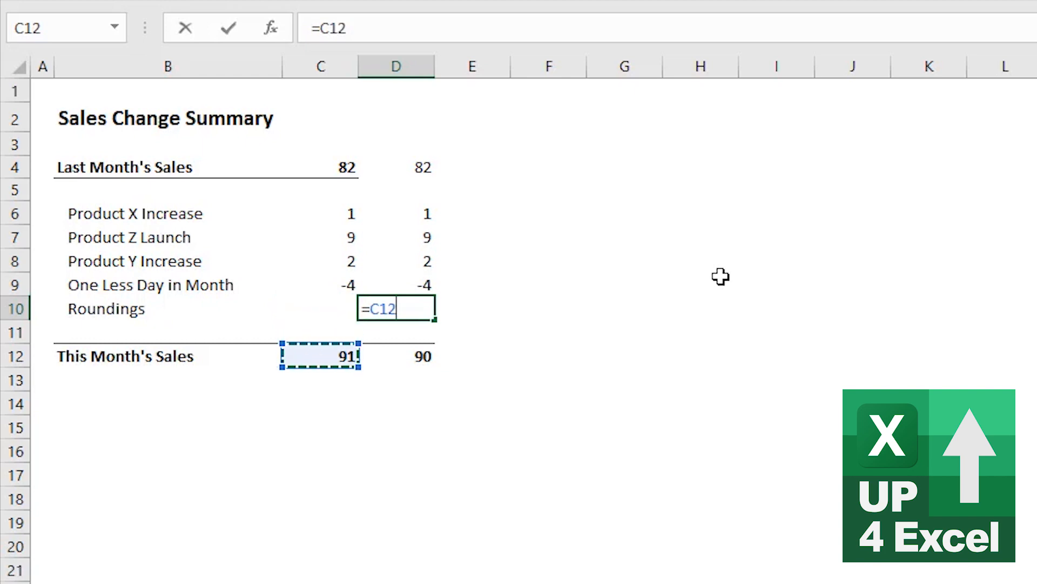
Step: Complete D10 as =C12-SUM(D4:D9) so Roundings shows 1 and the column totals 91
type("-")
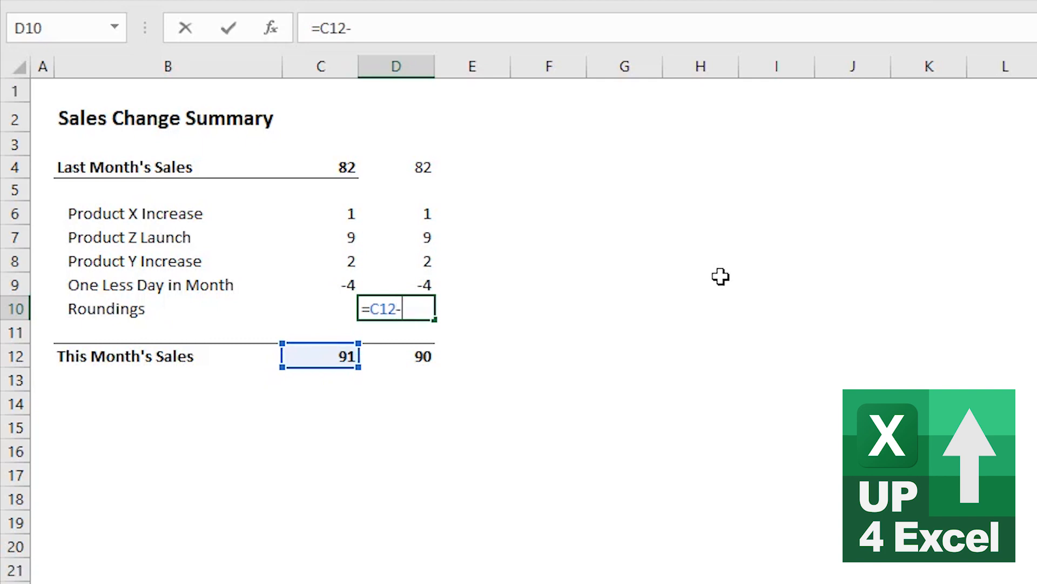
type("sum(")
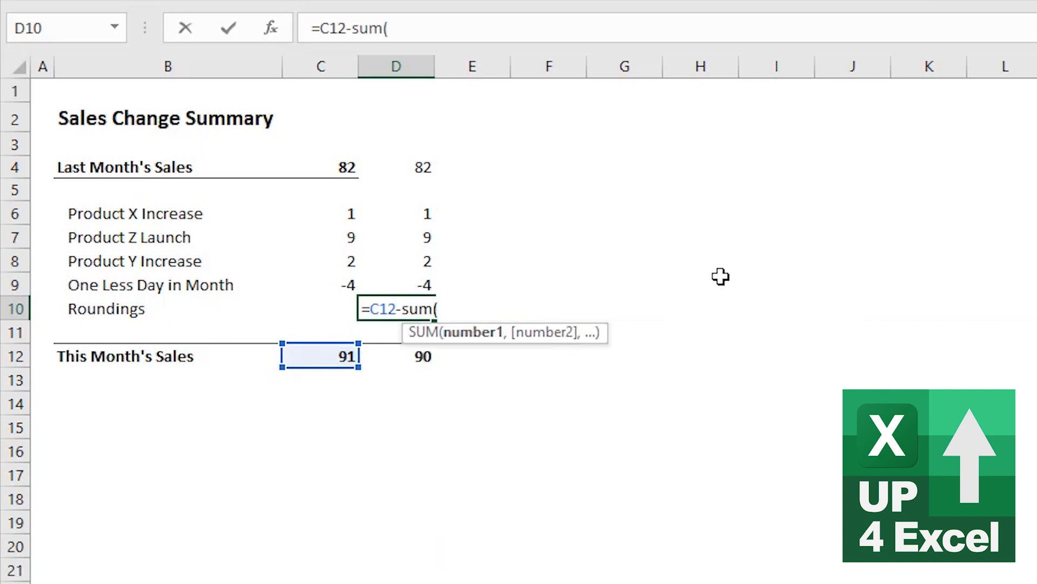
left_click_drag(426, 261, 425, 284)
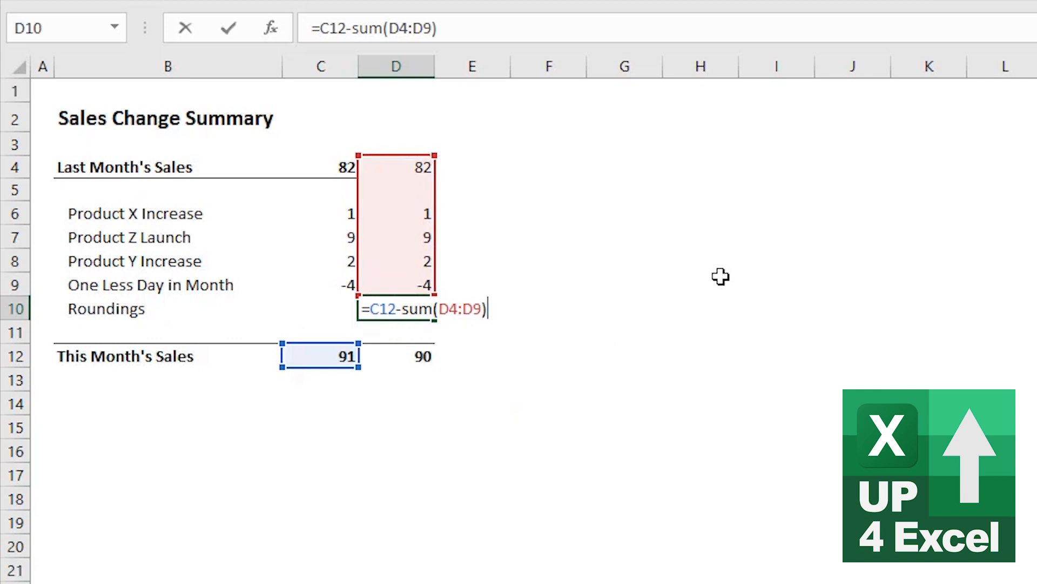
key("enter")
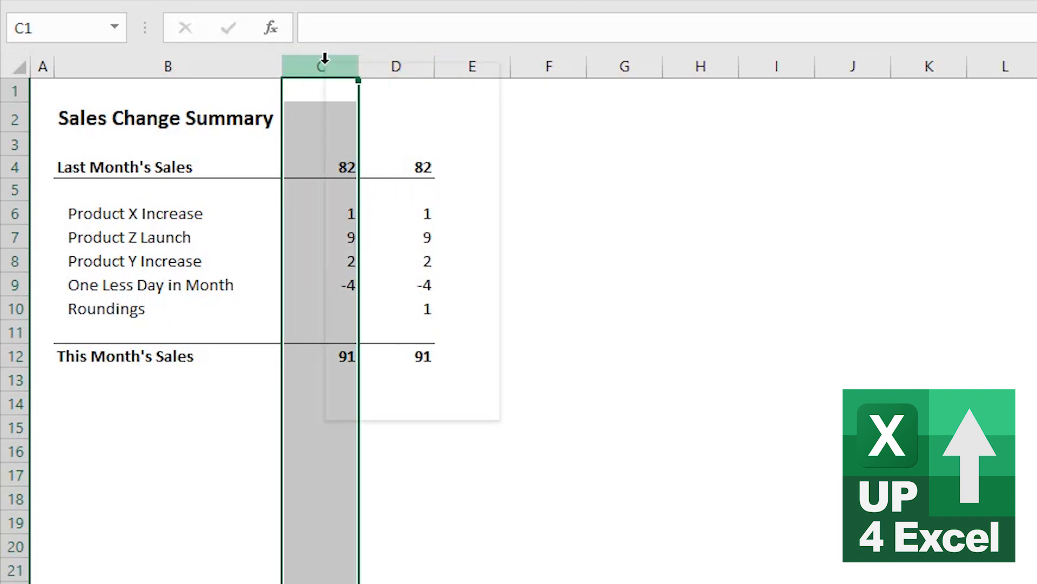
Step: Hide column C, leaving only the rounded figures 82, 1, 9, 2, -4, 1 totalling 91
left_click(323, 65)
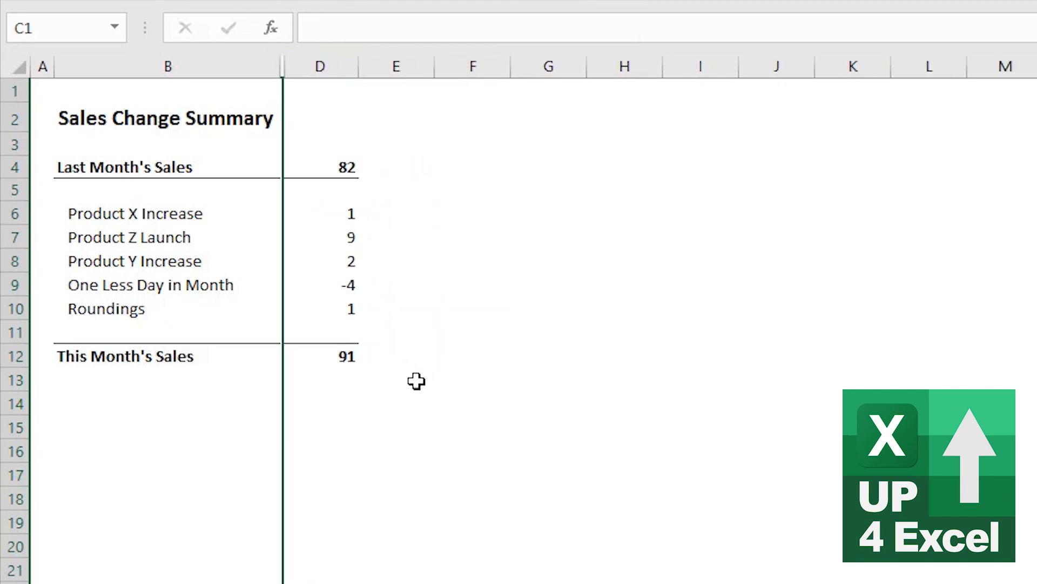
left_click(106, 308)
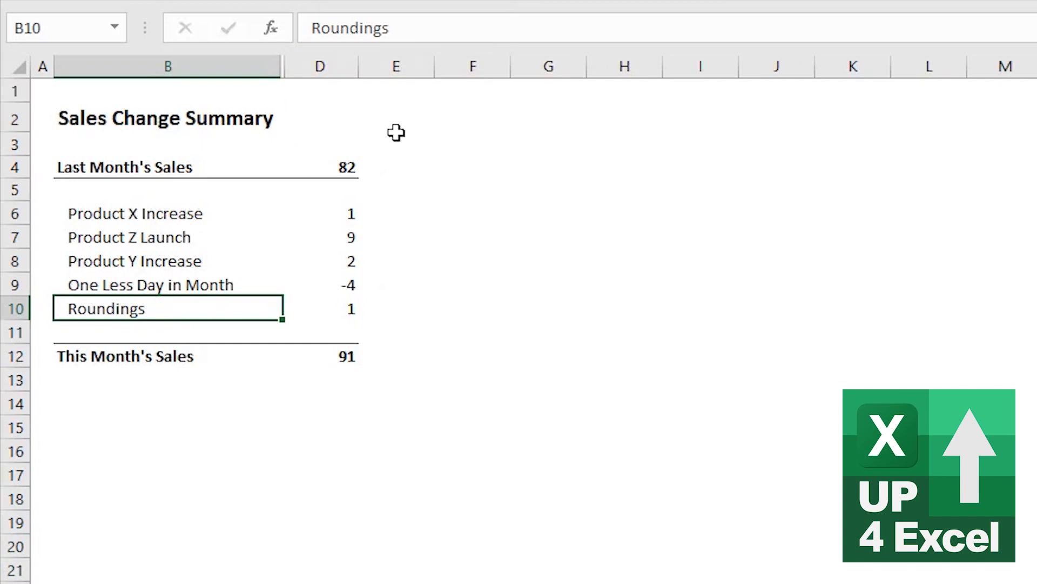
mouse_move(379, 433)
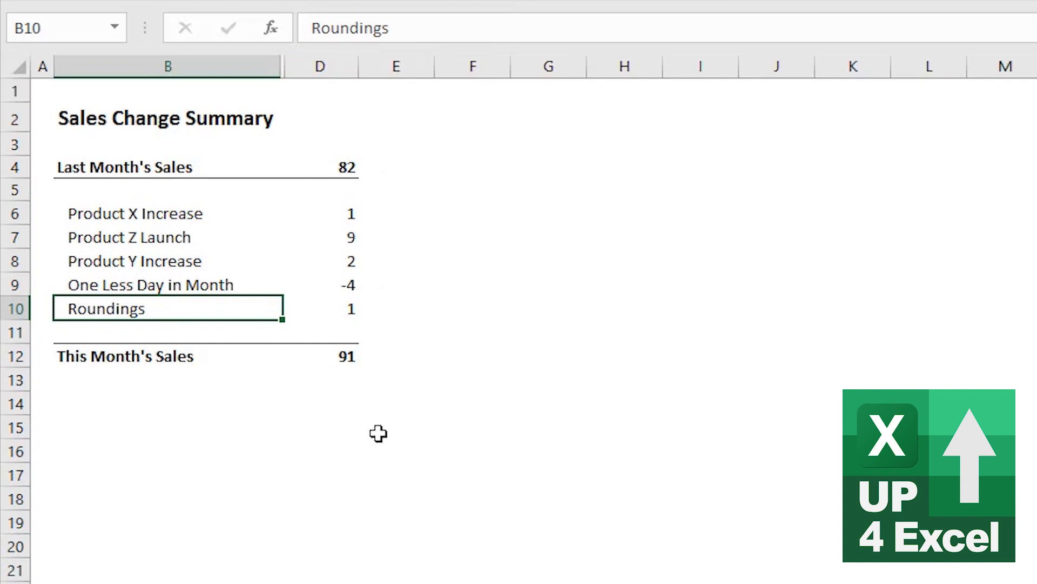